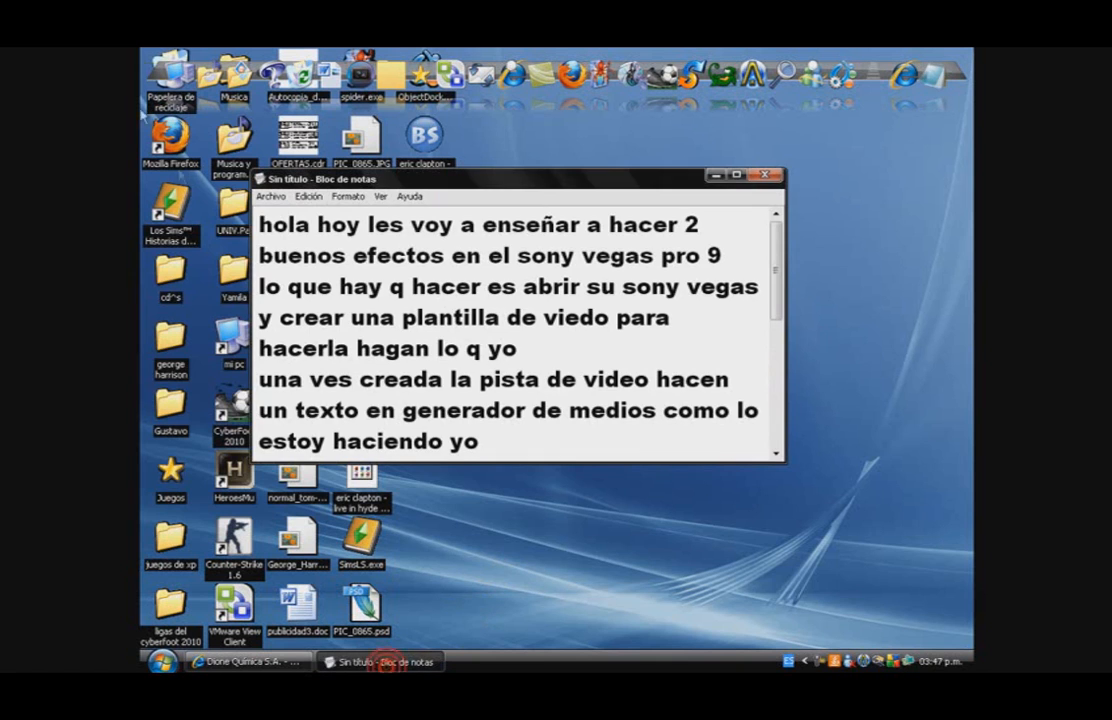
Step: Highlight the instruction lines in the note while Vegas Pro 9 loads
{"action": "left_click_drag", "start_coordinate": [268, 224], "coordinate": [444, 230]}
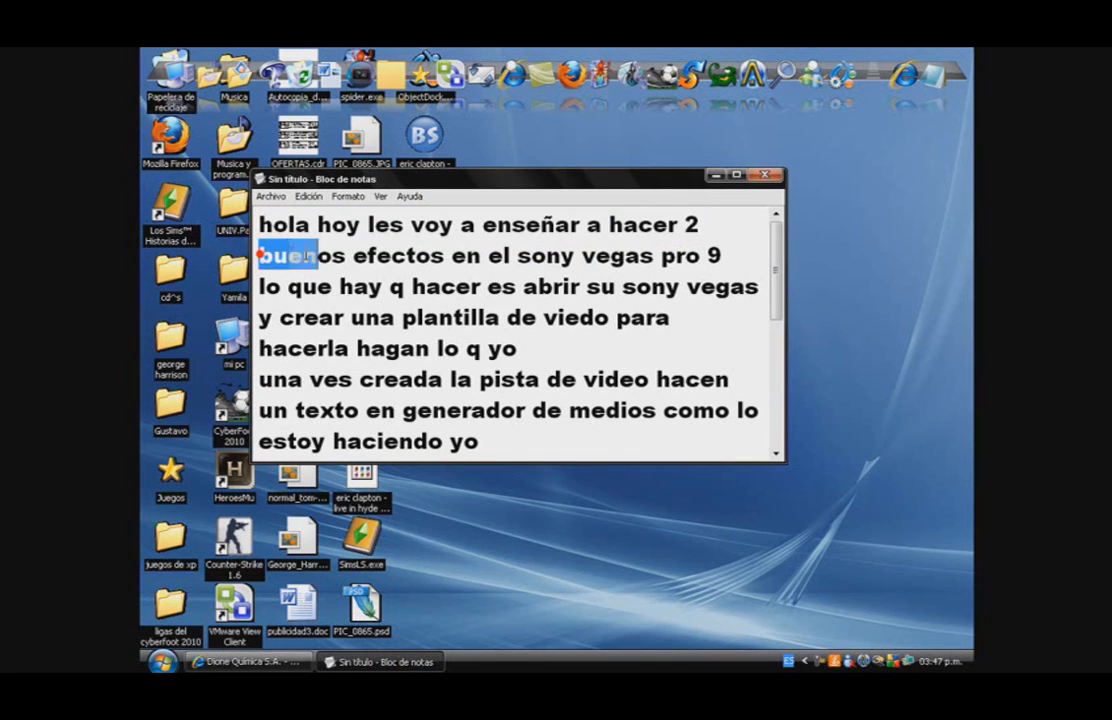
{"action": "left_click_drag", "start_coordinate": [290, 256], "coordinate": [730, 256]}
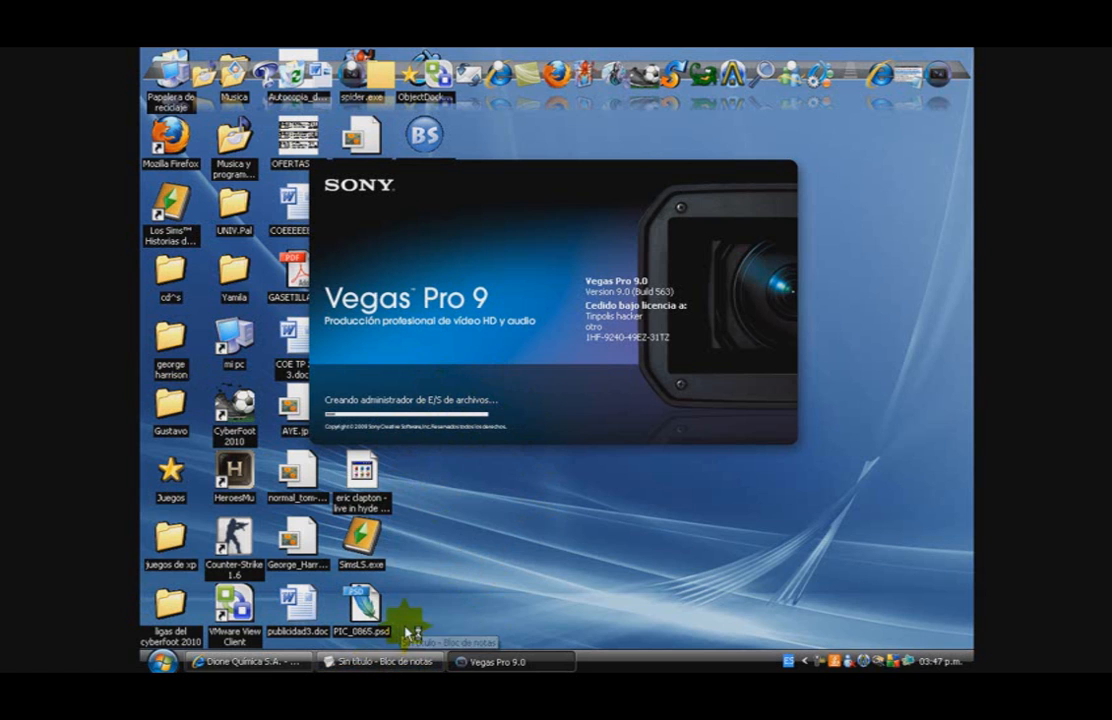
{"action": "mouse_move", "coordinate": [536, 500]}
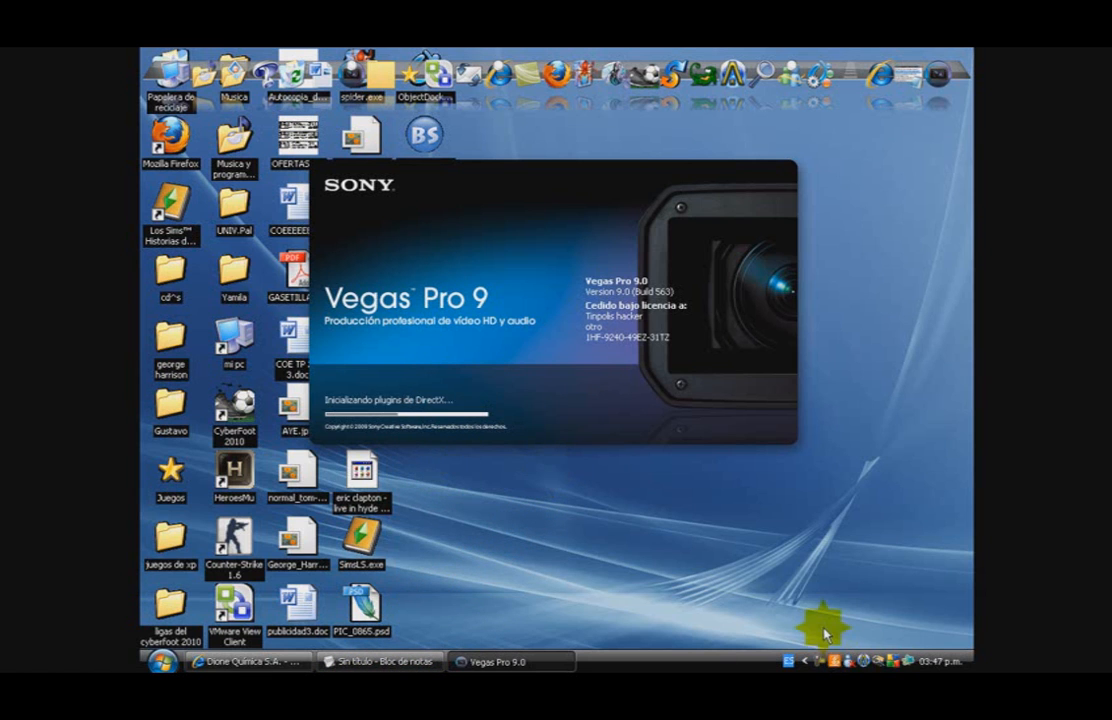
{"action": "mouse_move", "coordinate": [490, 452]}
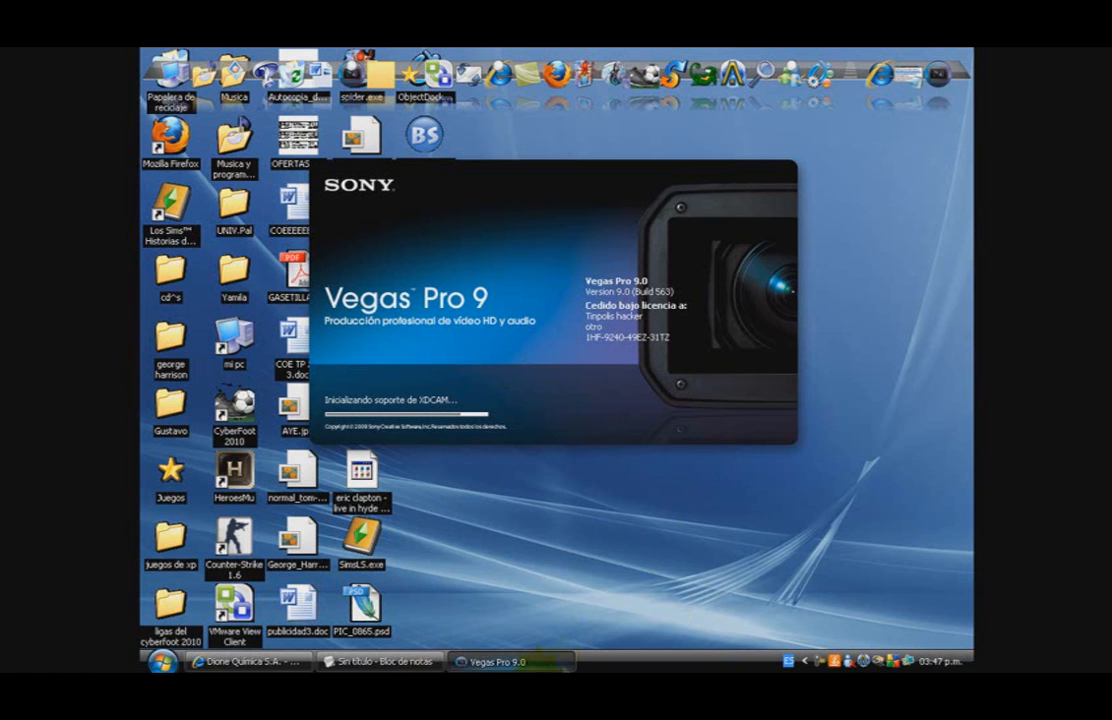
{"action": "mouse_move", "coordinate": [544, 258]}
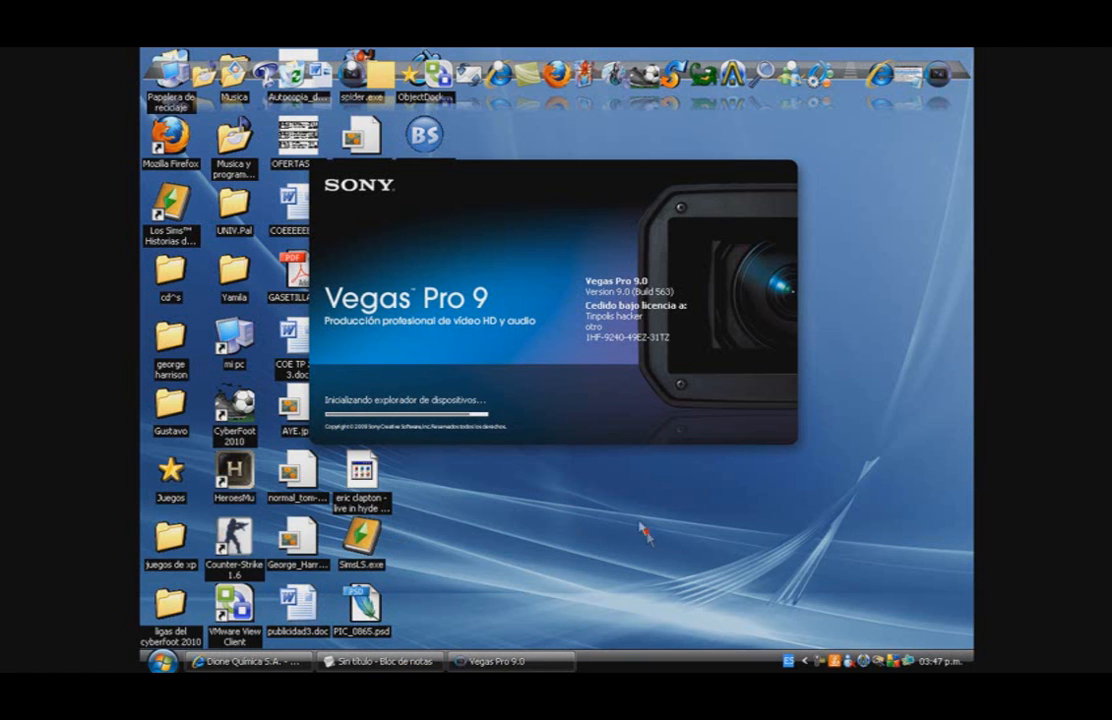
{"action": "mouse_move", "coordinate": [436, 196]}
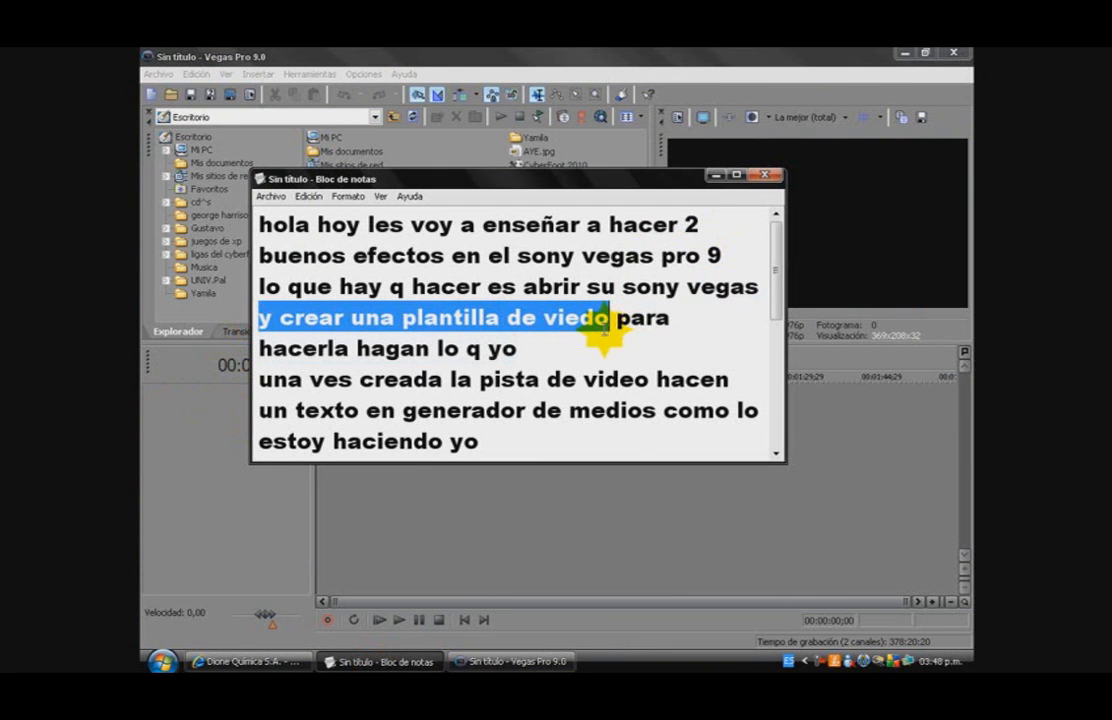
Step: Select the instruction line before switching to the Vegas Media Generators panel
{"action": "left_click", "coordinate": [576, 286]}
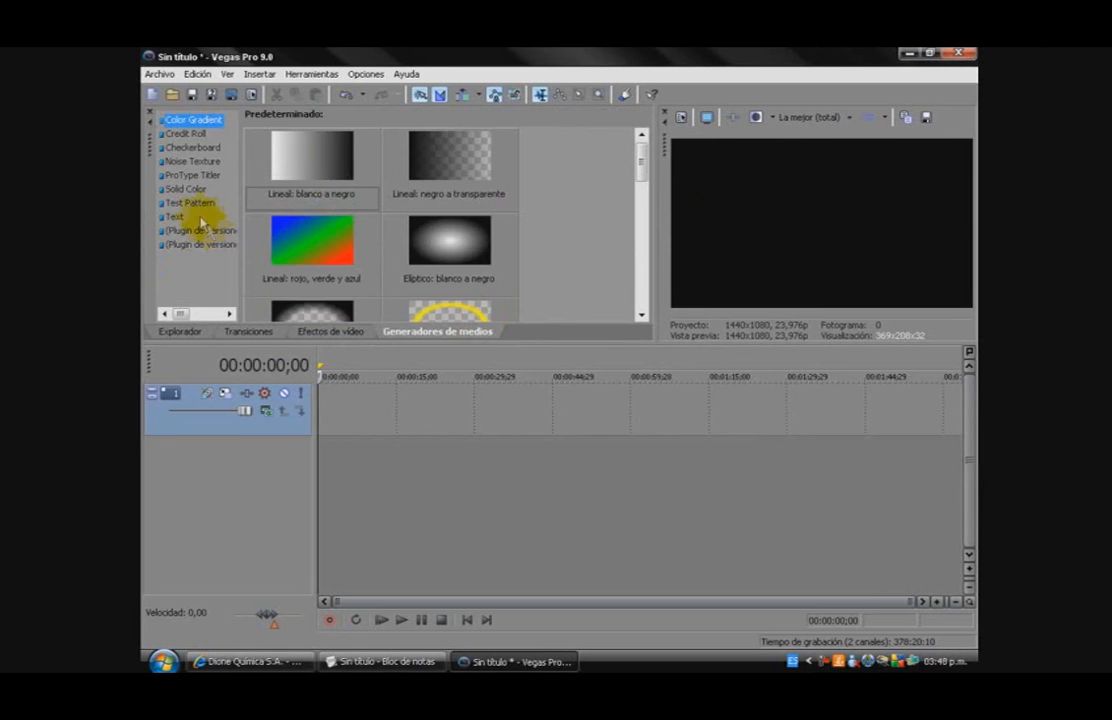
Step: Add a Default Text event reading 'Tinpolis' to the track, enlarge it and set its placement
{"action": "left_click", "coordinate": [176, 216]}
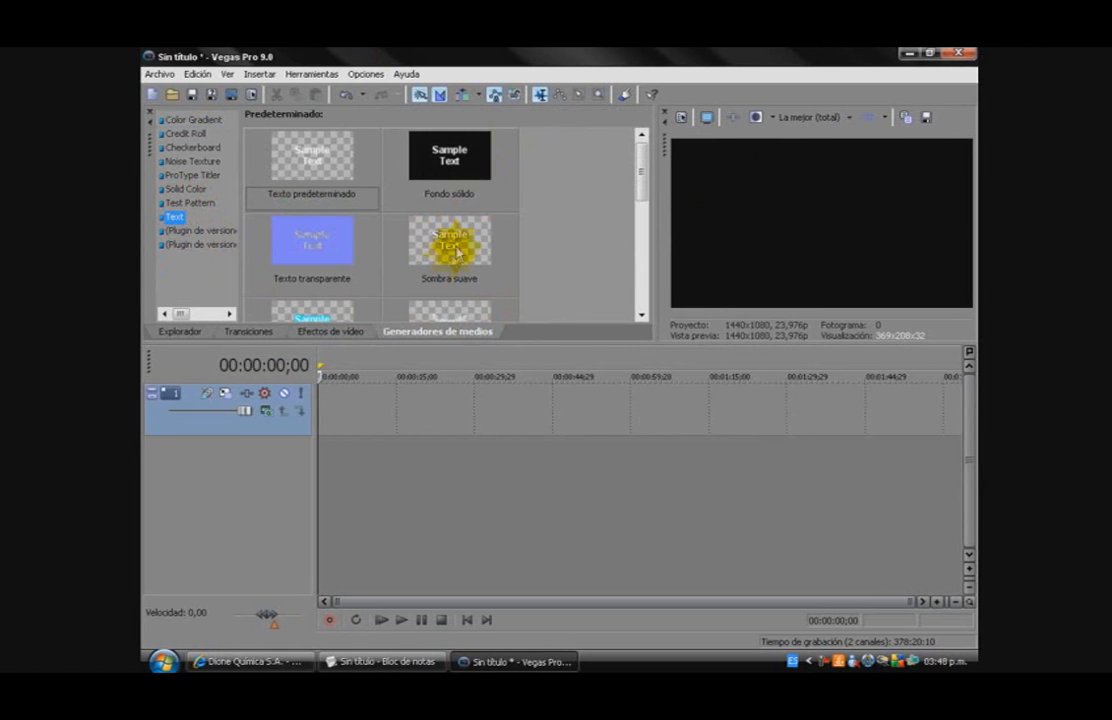
{"action": "left_click_drag", "start_coordinate": [448, 240], "coordinate": [360, 408]}
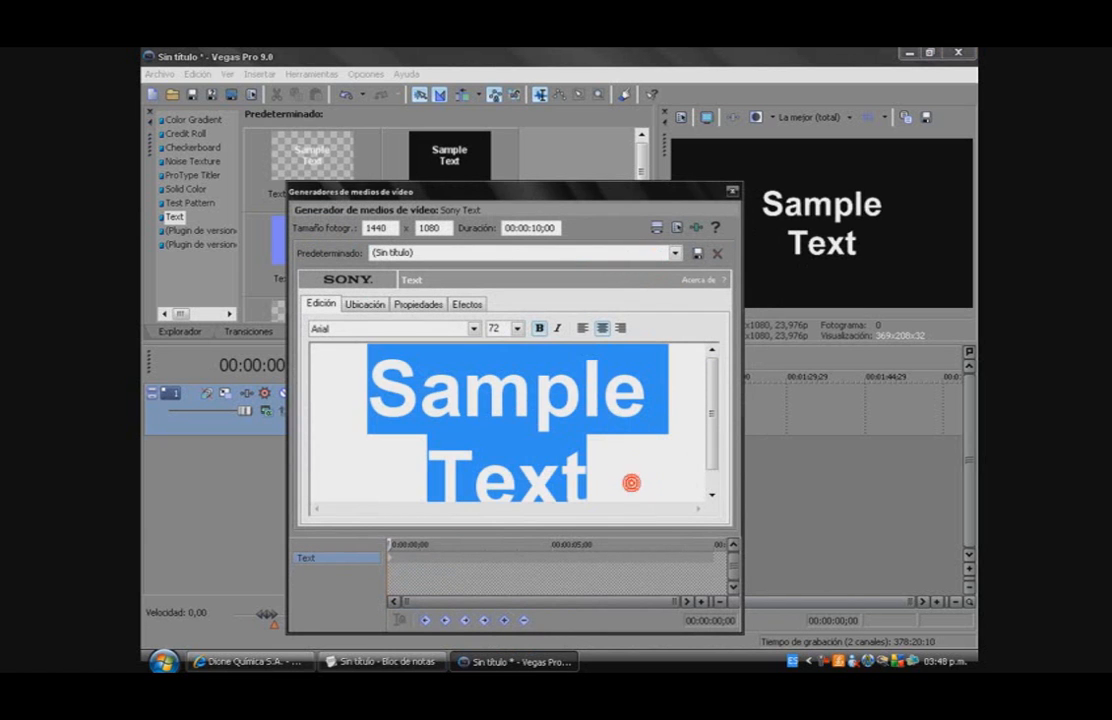
{"action": "type", "text": "Tinpo"}
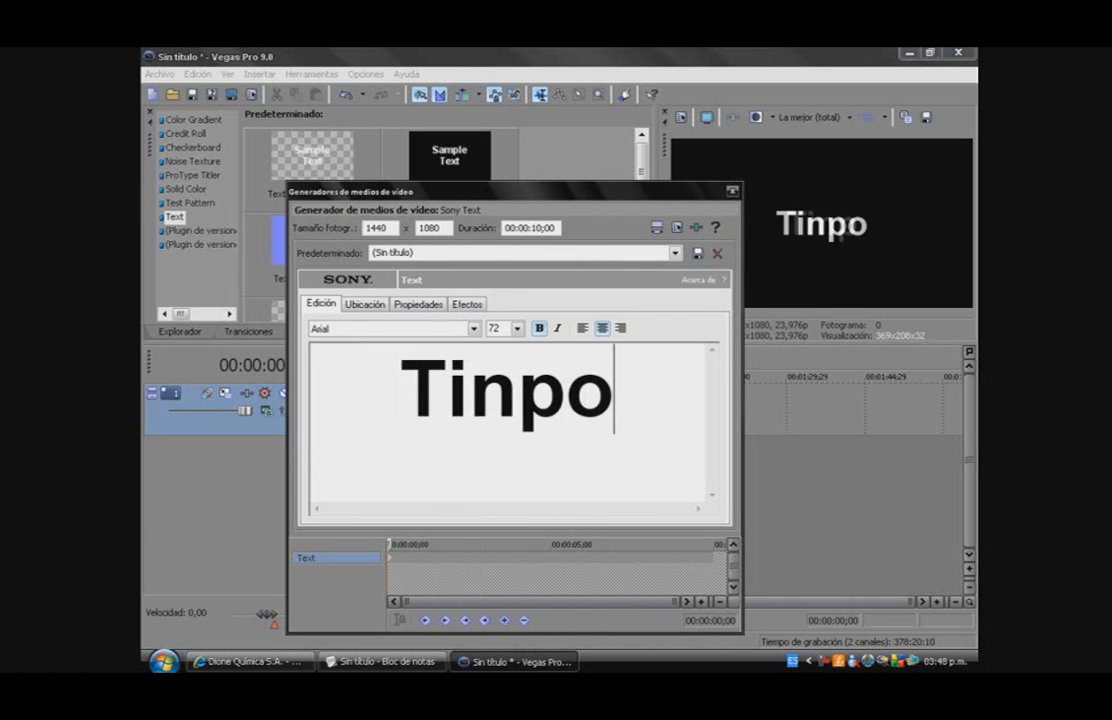
{"action": "left_click", "coordinate": [520, 328]}
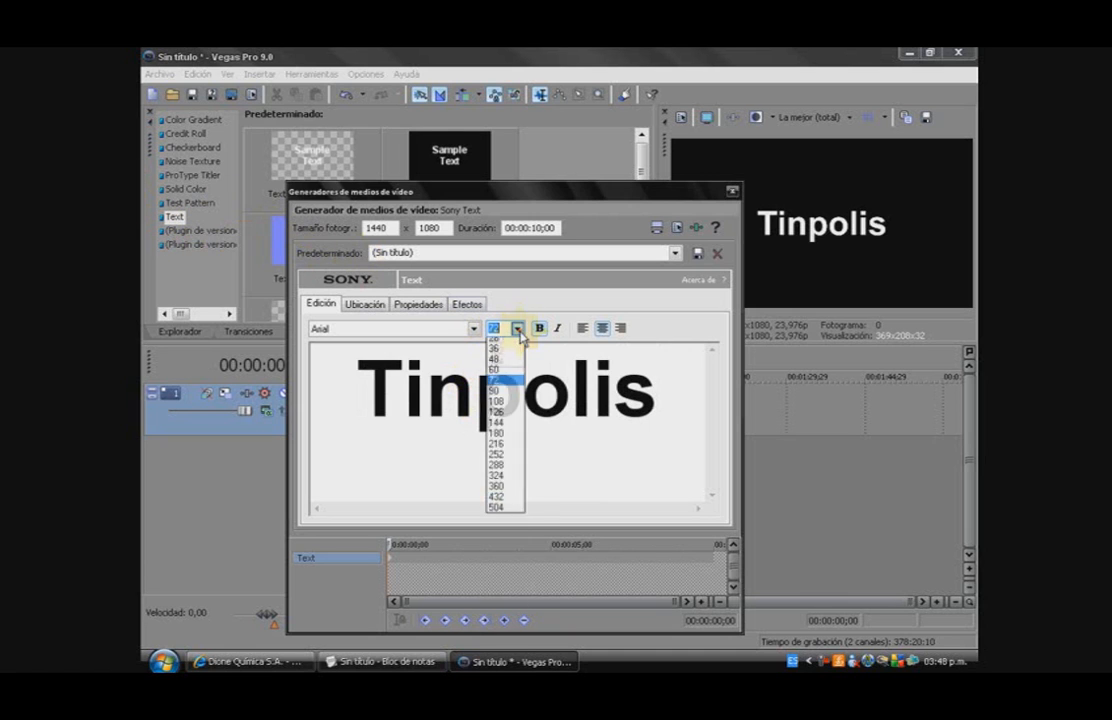
{"action": "left_click", "coordinate": [510, 396]}
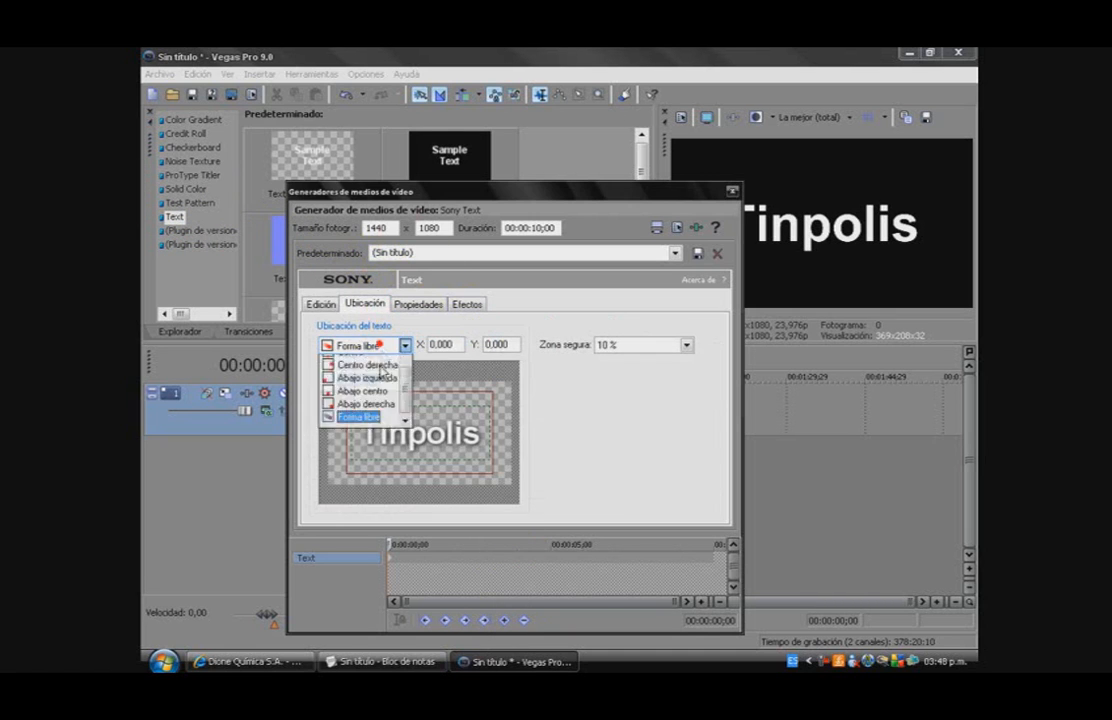
{"action": "left_click", "coordinate": [418, 304]}
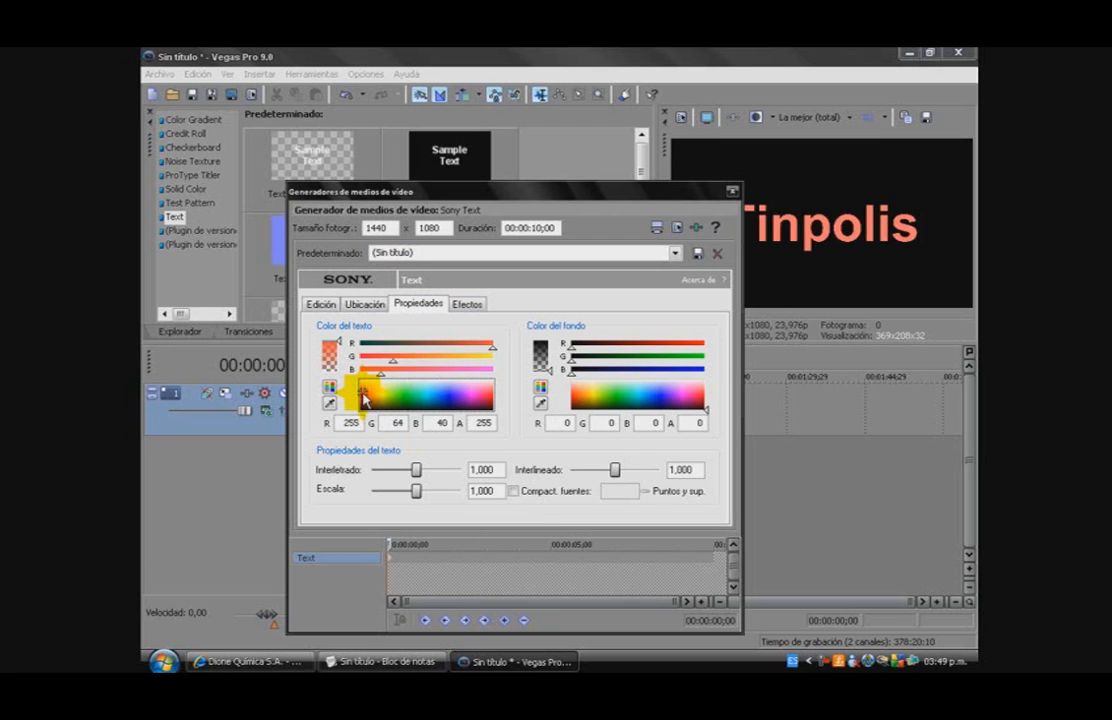
Step: Enable the text outline, adjust its softness and thickness, and finish the event
{"action": "left_click", "coordinate": [466, 304]}
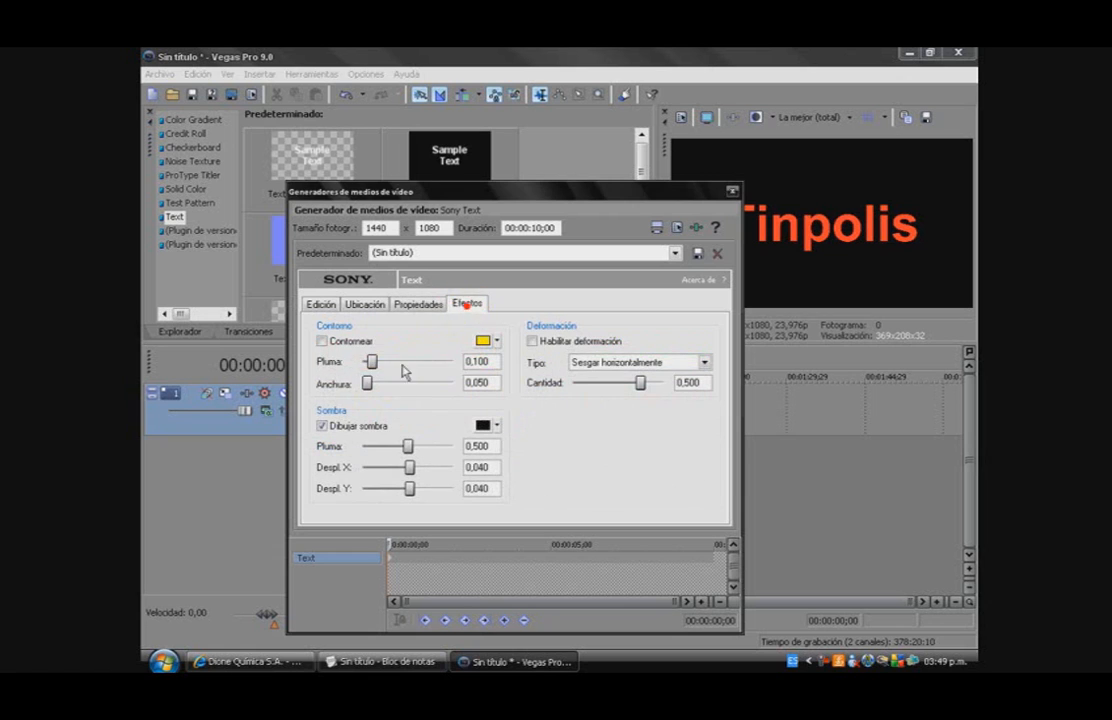
{"action": "left_click_drag", "start_coordinate": [372, 360], "coordinate": [398, 360]}
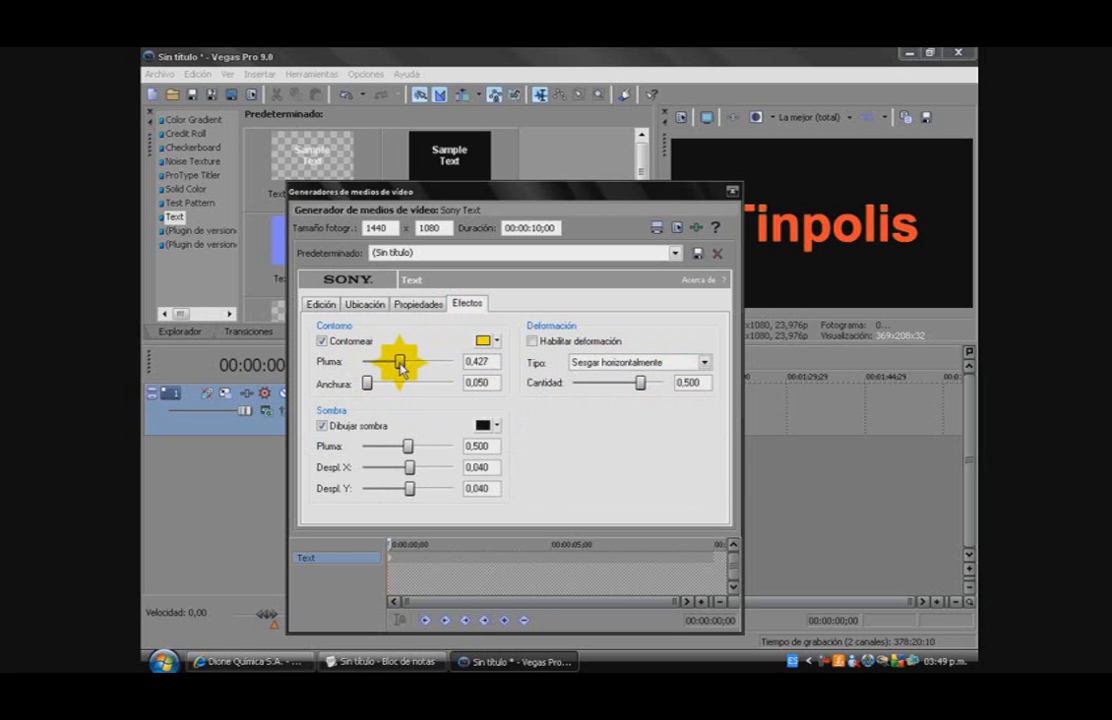
{"action": "left_click_drag", "start_coordinate": [398, 360], "coordinate": [432, 360]}
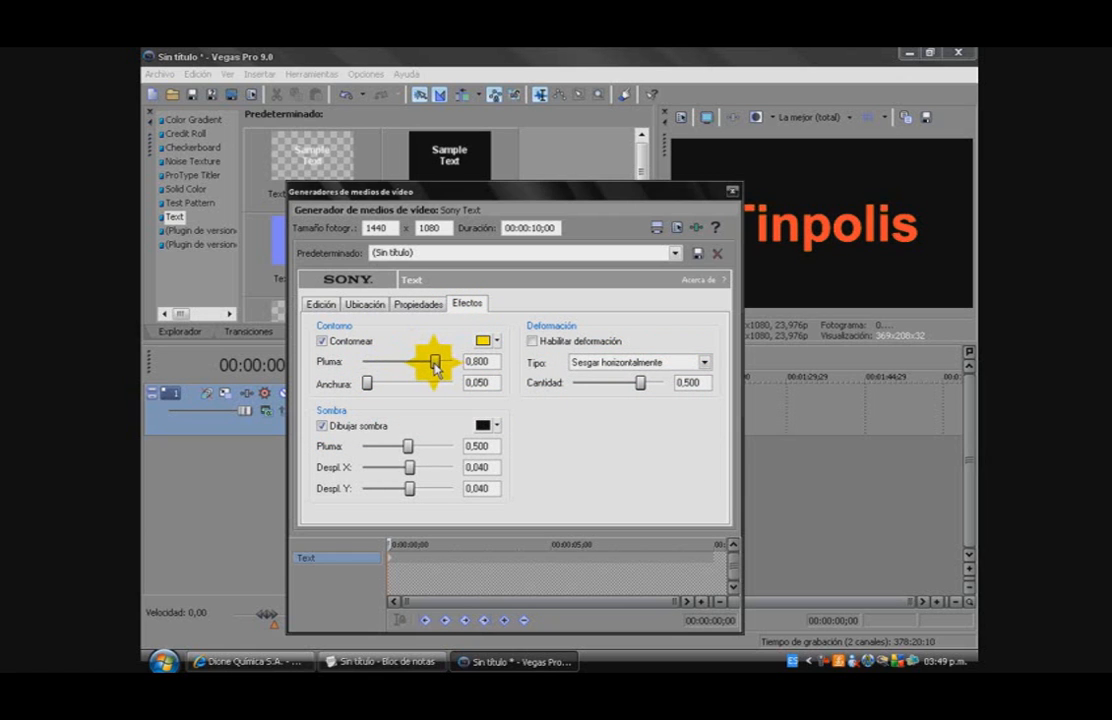
{"action": "left_click_drag", "start_coordinate": [462, 360], "coordinate": [362, 360]}
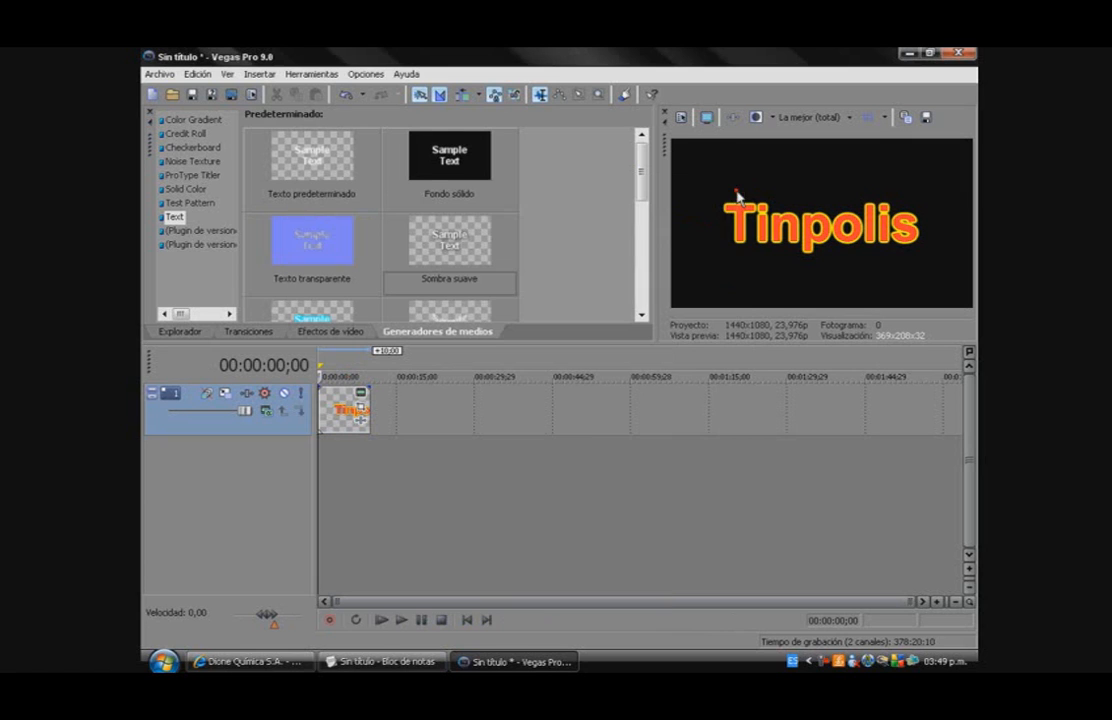
{"action": "left_click", "coordinate": [380, 662]}
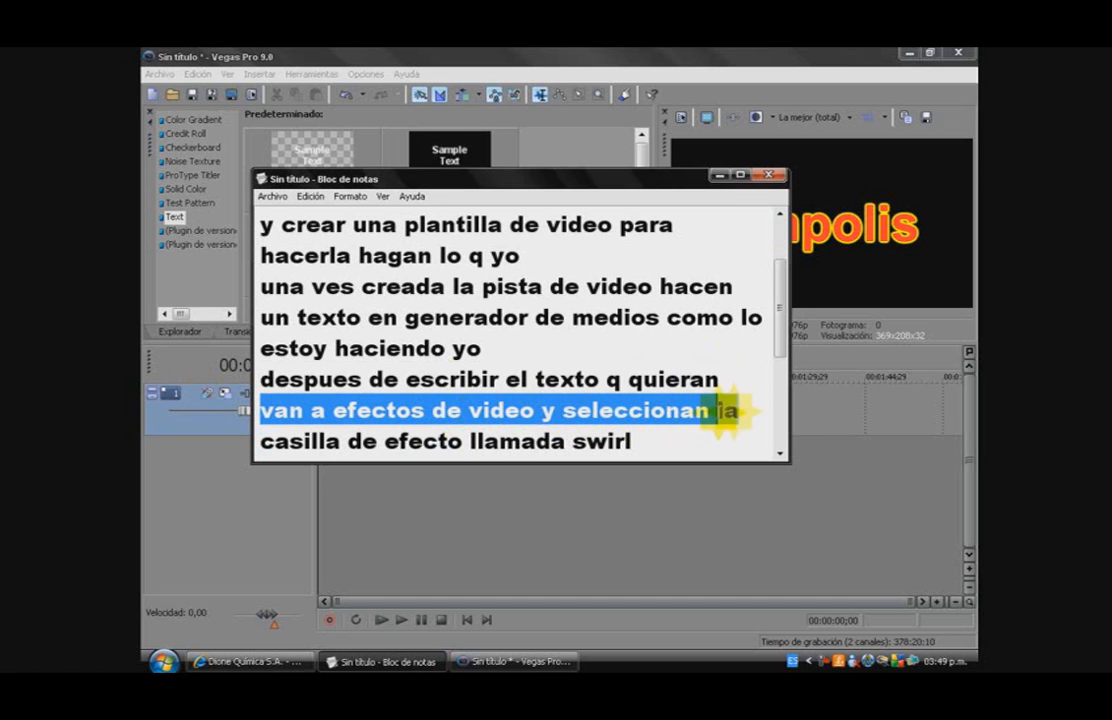
Step: Highlight the note about video effects and show the Video FX list
{"action": "left_click_drag", "start_coordinate": [736, 410], "coordinate": [570, 442]}
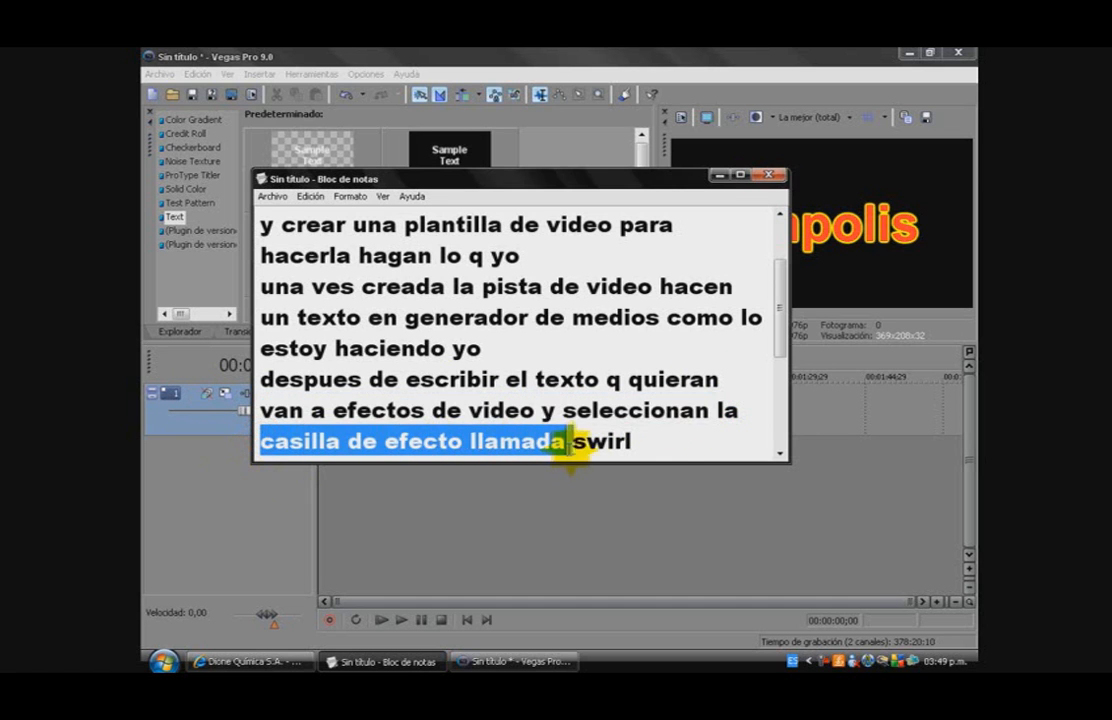
{"action": "scroll", "scroll_direction": "down", "scroll_amount": 3}
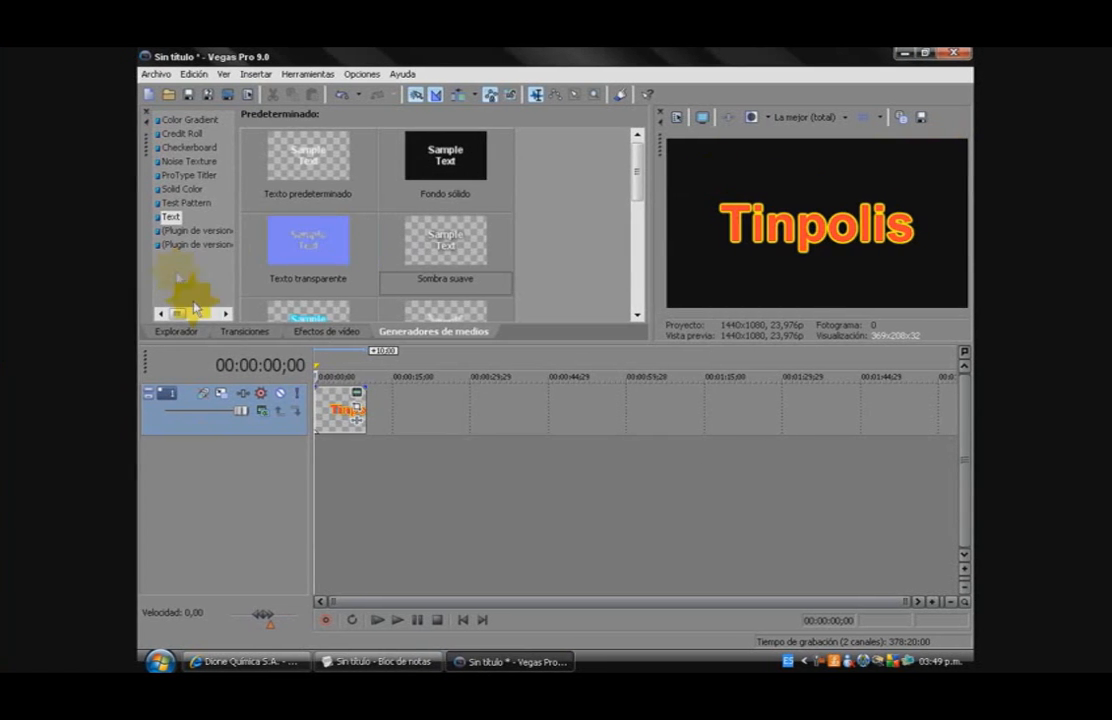
{"action": "left_click", "coordinate": [326, 332]}
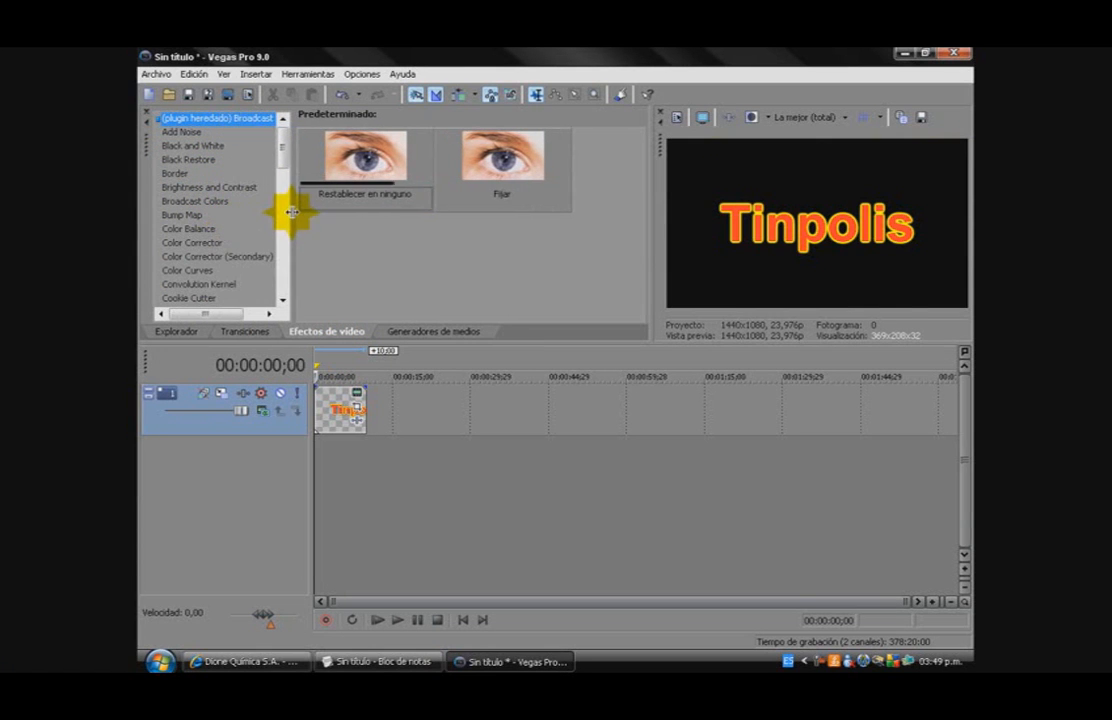
{"action": "scroll", "scroll_direction": "down", "scroll_amount": 3}
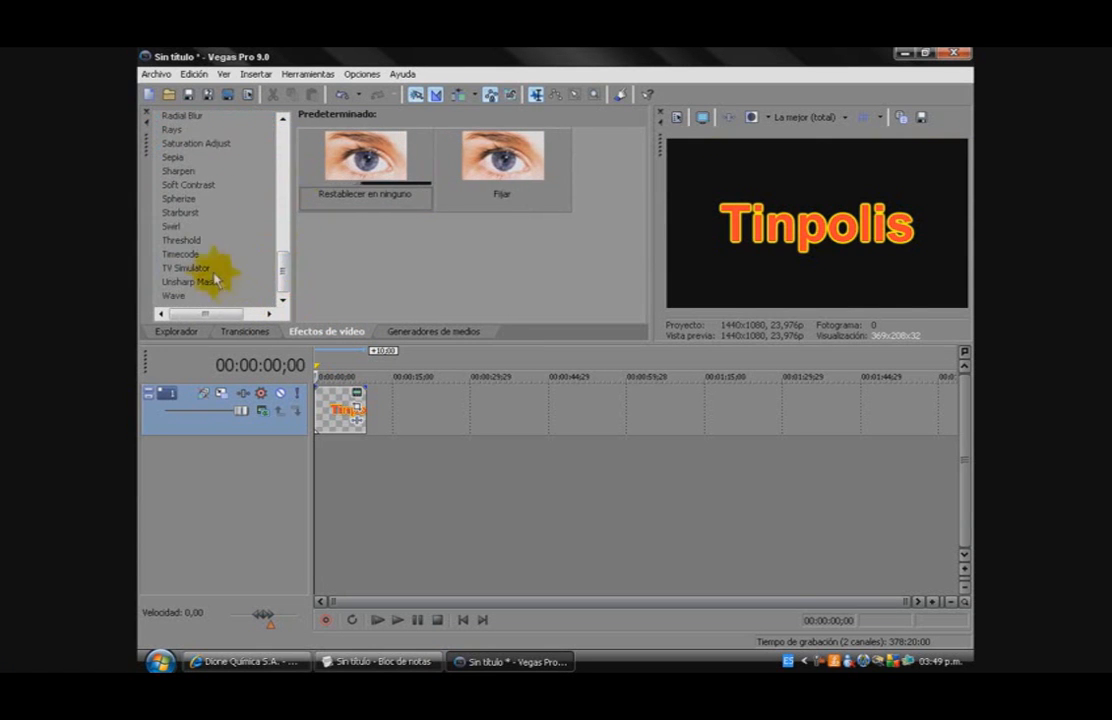
Step: Apply the first Swirl preset to the Tinpolis text event, opening Video Event FX
{"action": "left_click", "coordinate": [176, 226]}
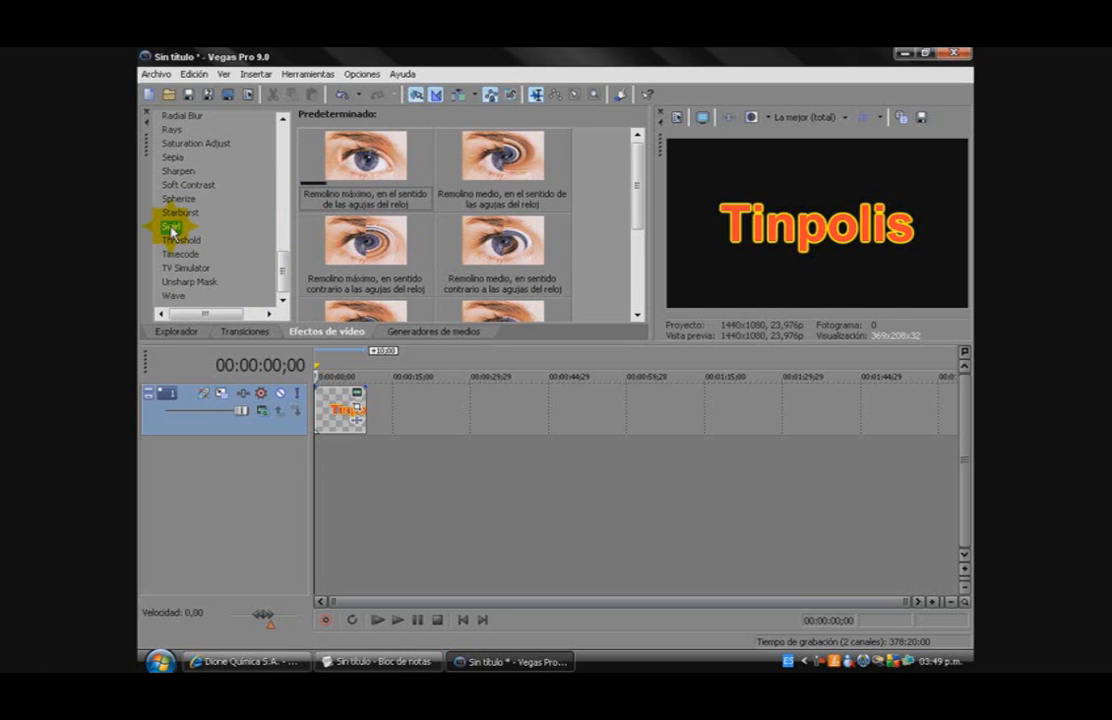
{"action": "left_click", "coordinate": [170, 228]}
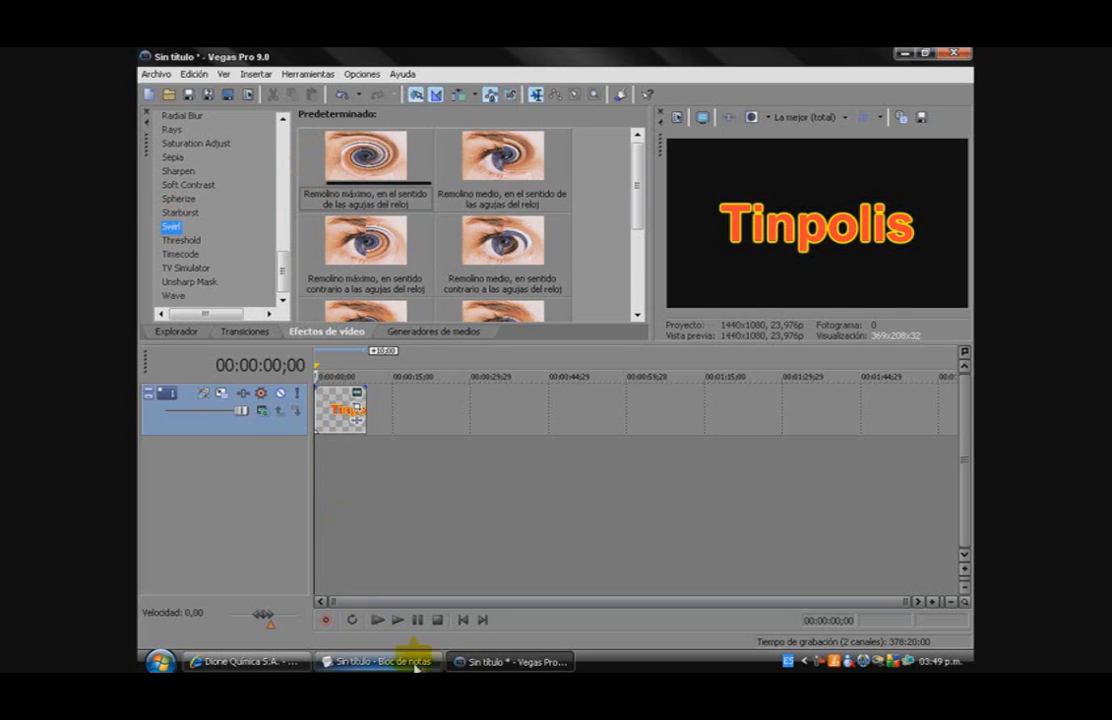
{"action": "left_click", "coordinate": [378, 660]}
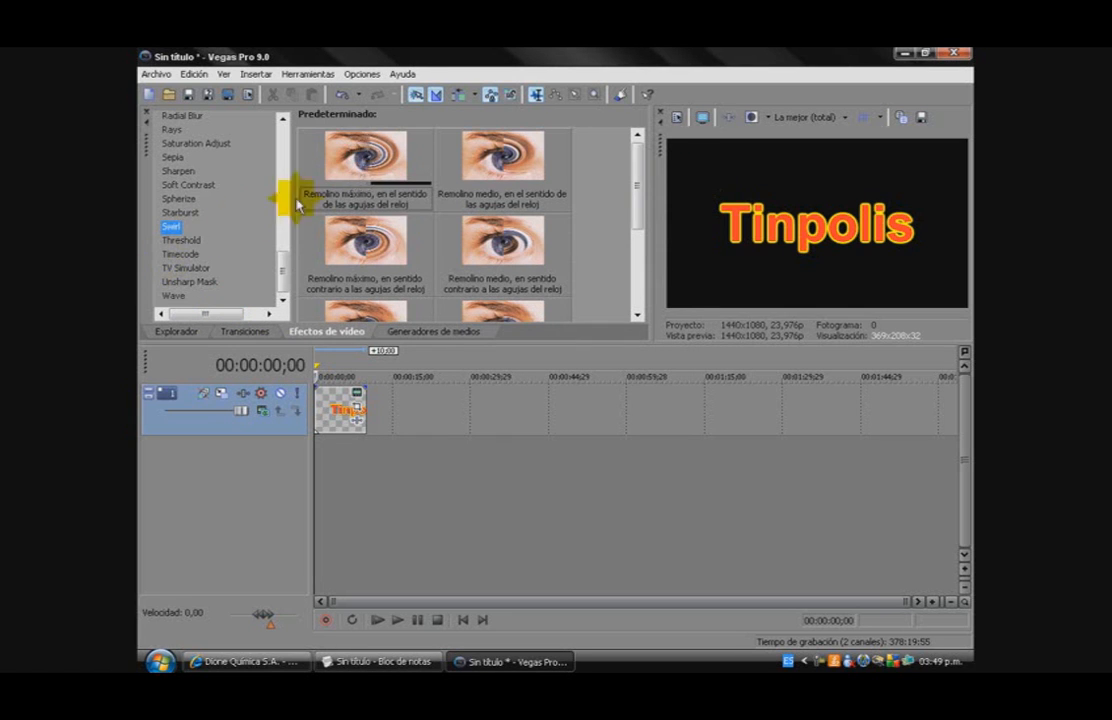
{"action": "double_click", "coordinate": [364, 170]}
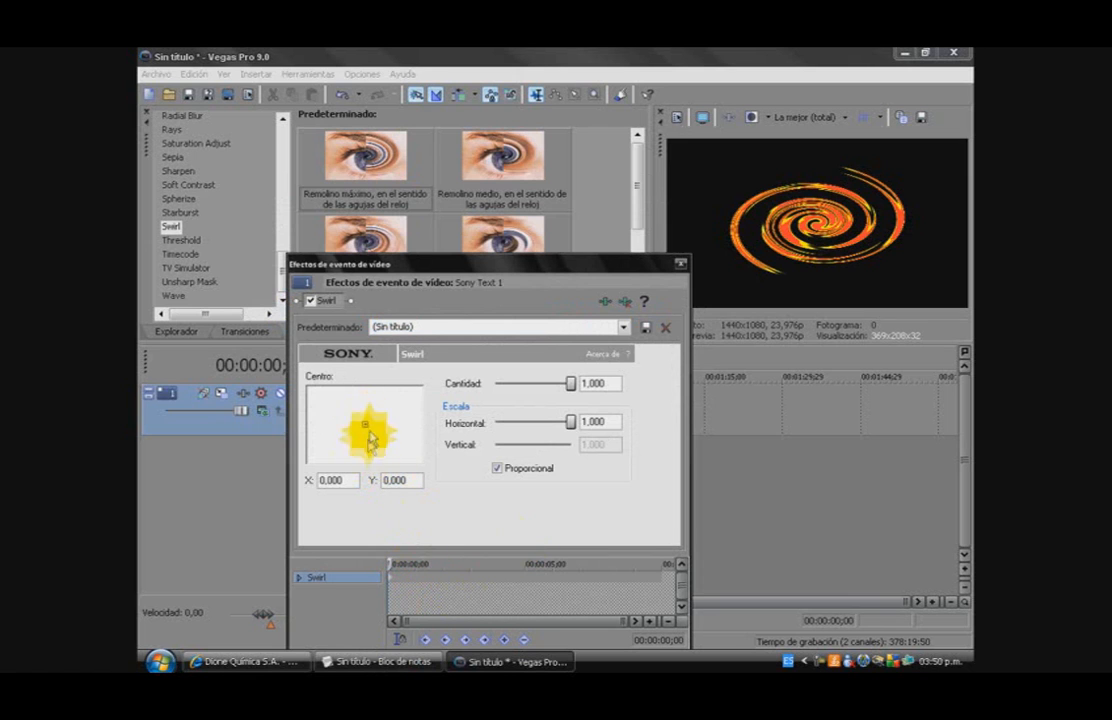
Step: Keyframe the Swirl centre at several times, starting far left and moving across the text
{"action": "left_click_drag", "start_coordinate": [370, 424], "coordinate": [370, 516]}
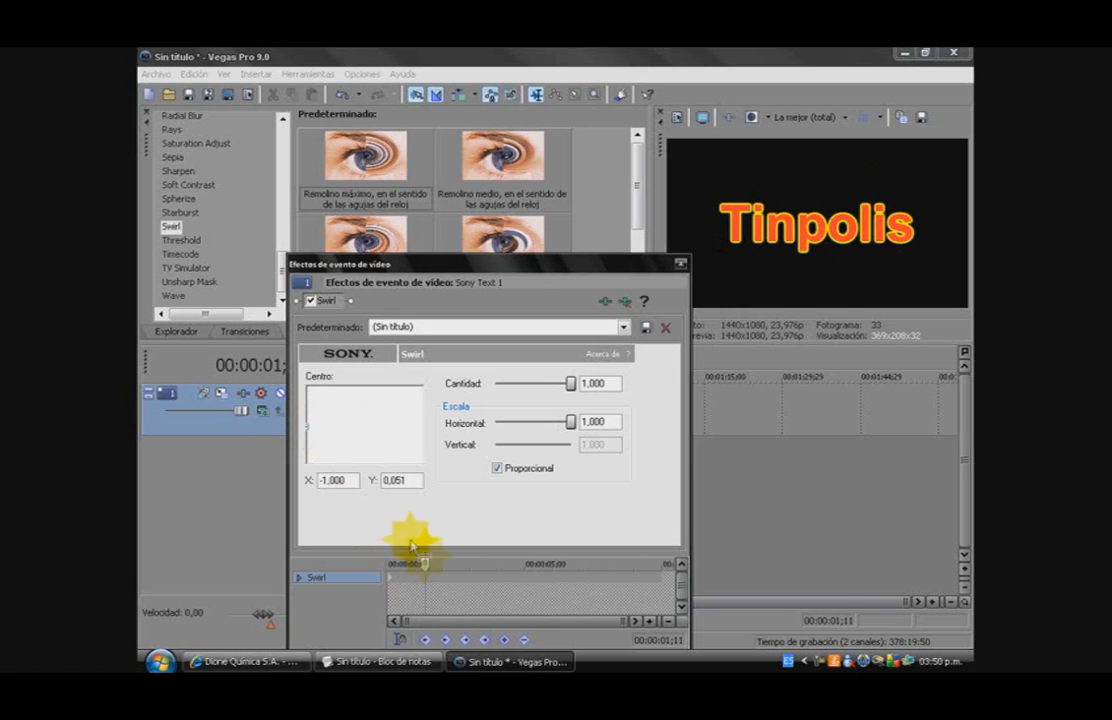
{"action": "left_click_drag", "start_coordinate": [410, 540], "coordinate": [336, 428]}
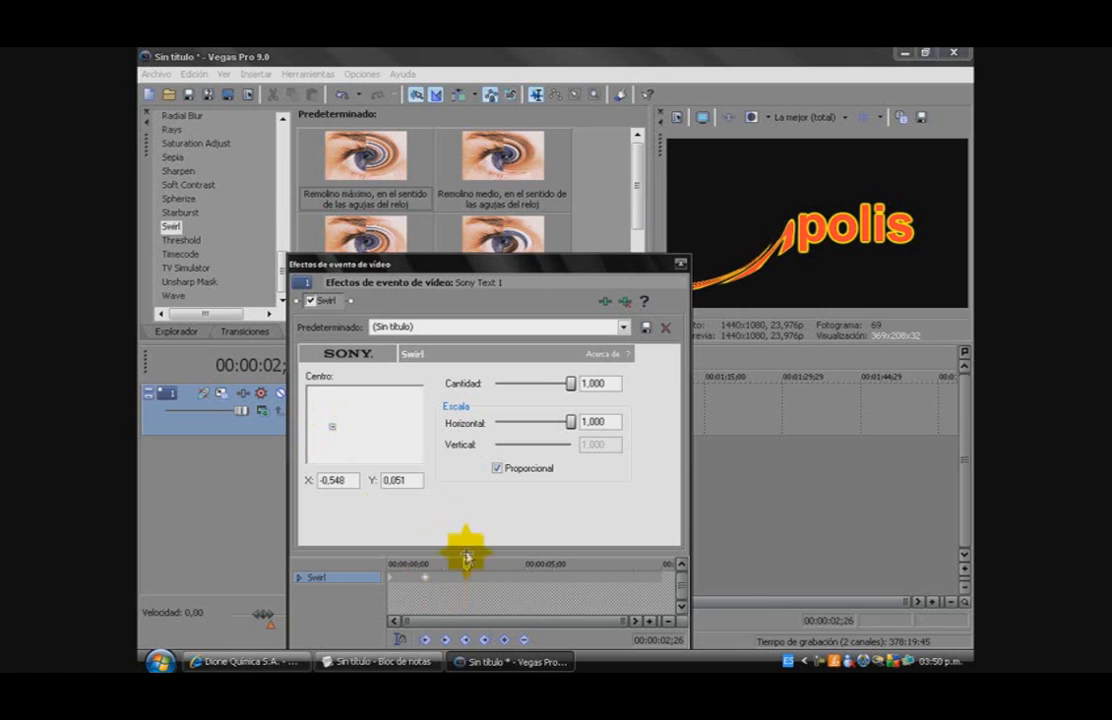
{"action": "left_click_drag", "start_coordinate": [332, 428], "coordinate": [350, 424]}
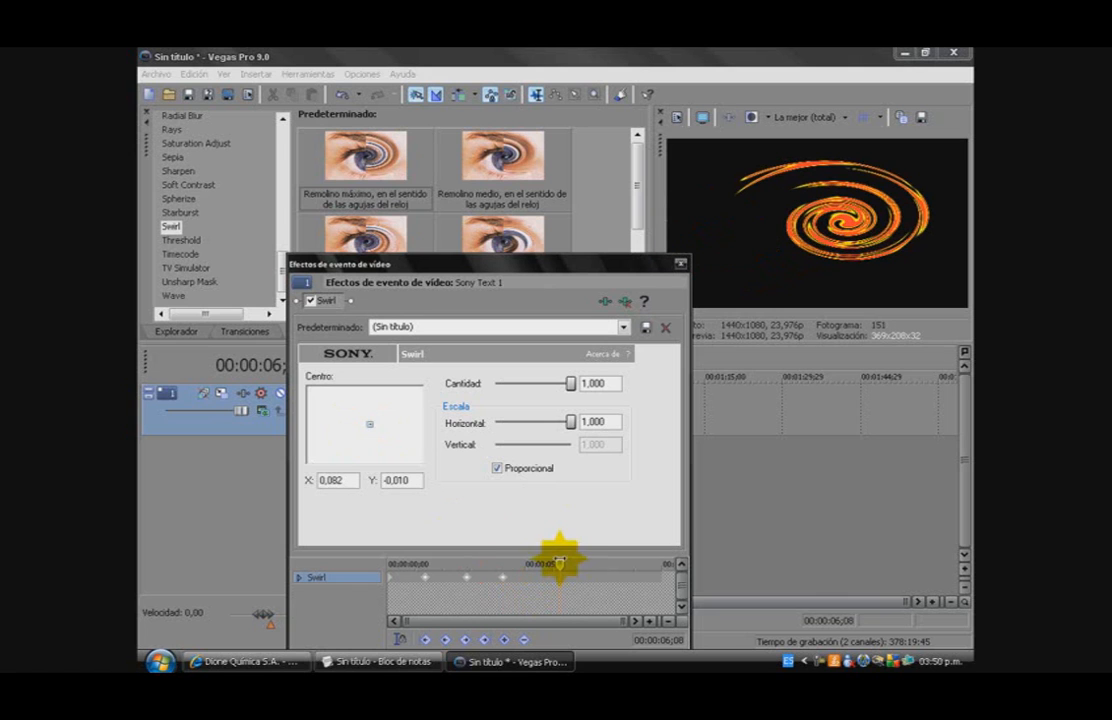
{"action": "left_click_drag", "start_coordinate": [560, 562], "coordinate": [388, 424]}
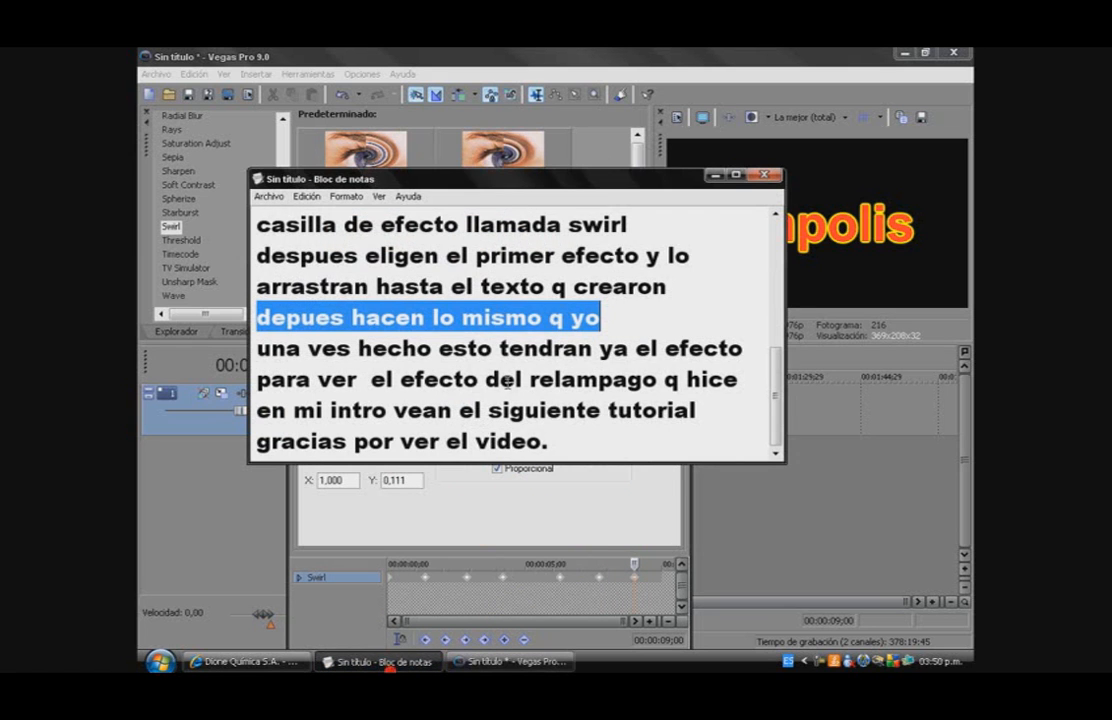
Step: Highlight the repeat-steps note, go to the timeline start and play the animated title
{"action": "left_click_drag", "start_coordinate": [256, 316], "coordinate": [648, 380]}
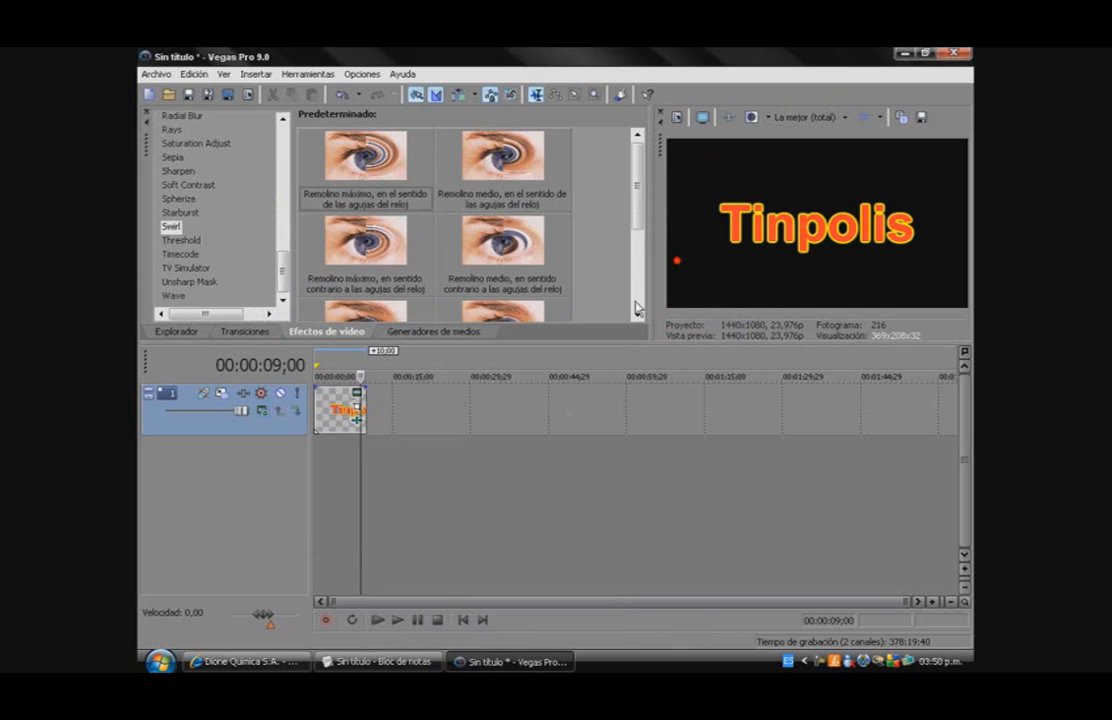
{"action": "left_click", "coordinate": [396, 620]}
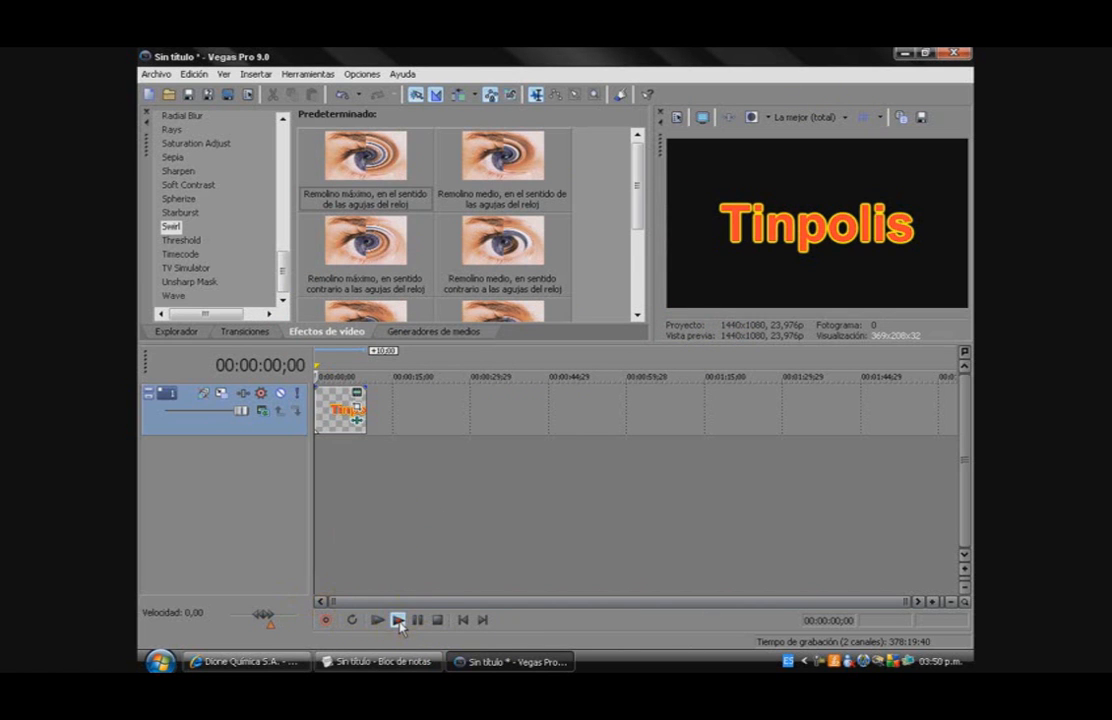
{"action": "left_click", "coordinate": [398, 620]}
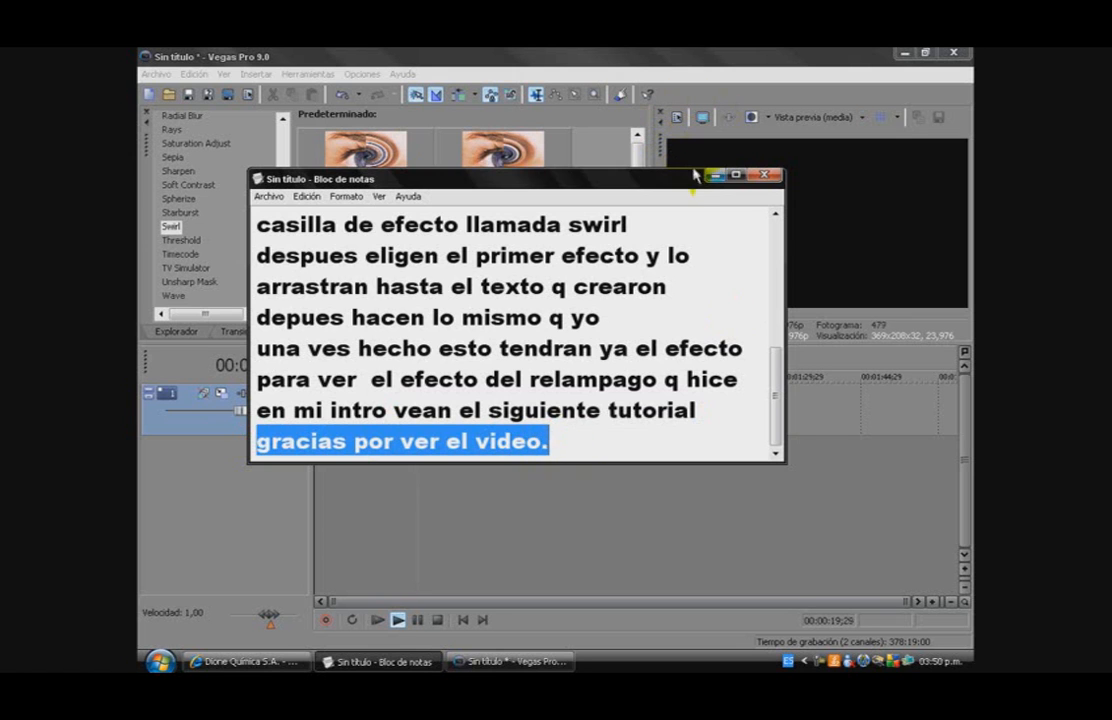
Step: Hide the notes window and show the desktop
{"action": "left_click", "coordinate": [764, 176]}
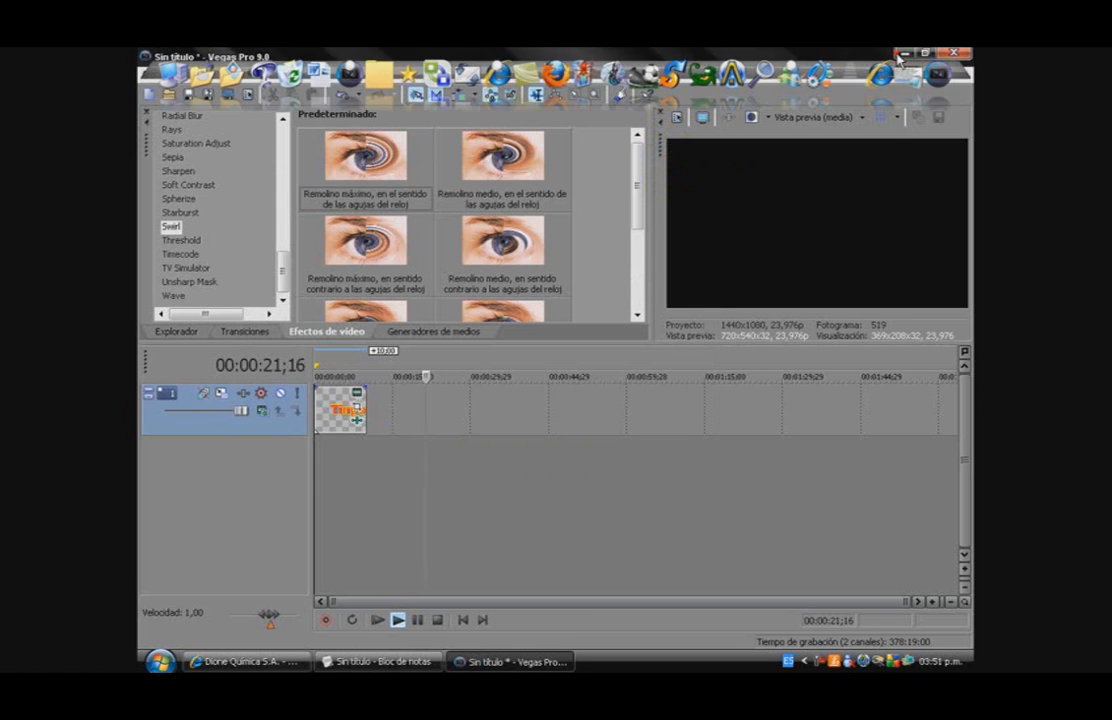
{"action": "left_click", "coordinate": [900, 52]}
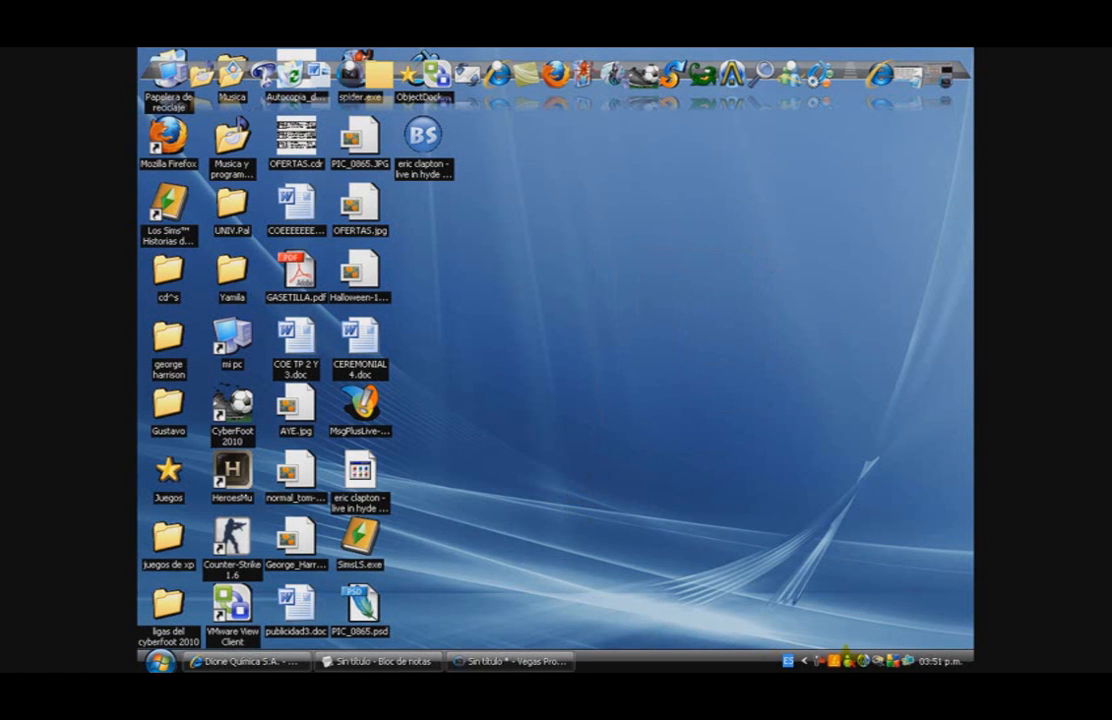